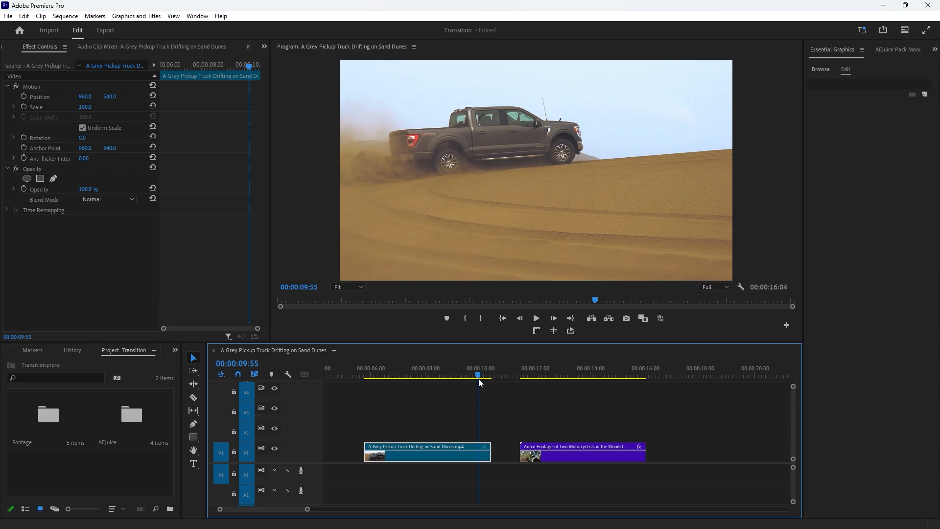
Move the truck clip up to V2 and slide the motorbike clip left on V1 to meet its end
click(609, 374)
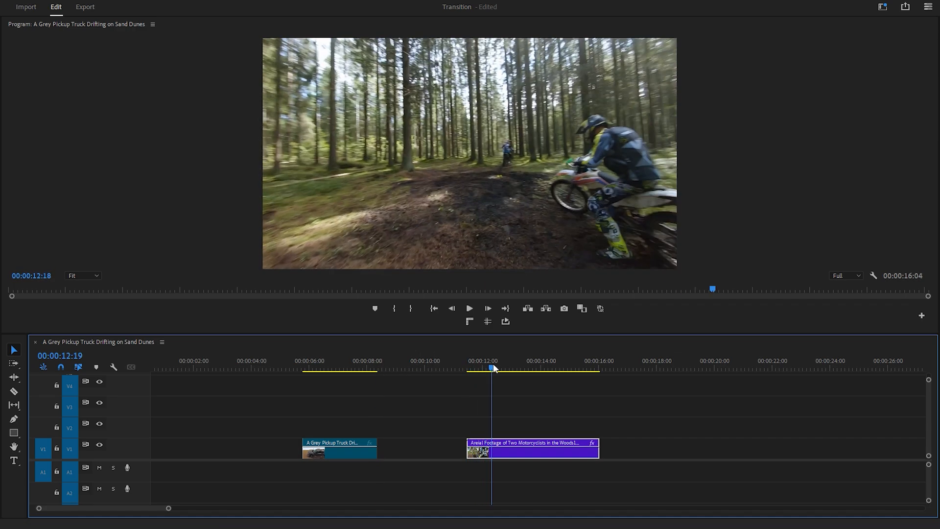
click(555, 370)
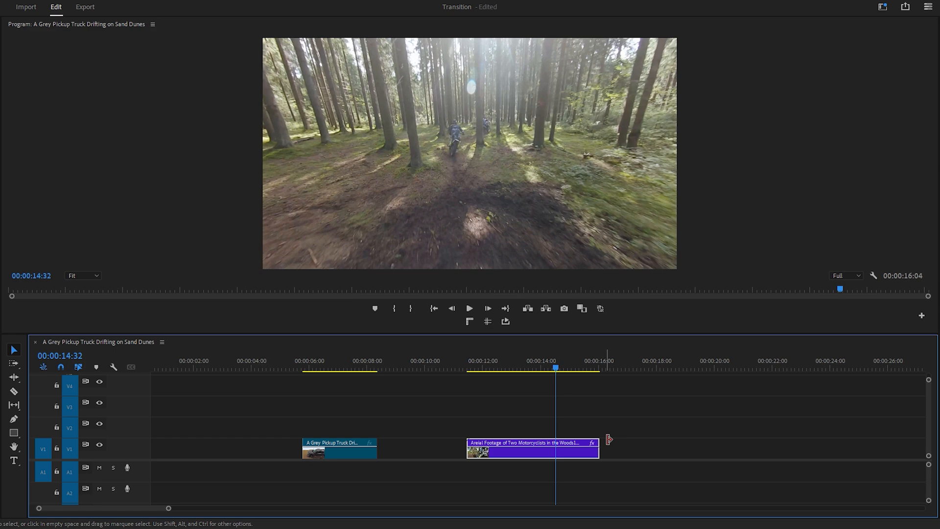
drag(596, 449, 554, 449)
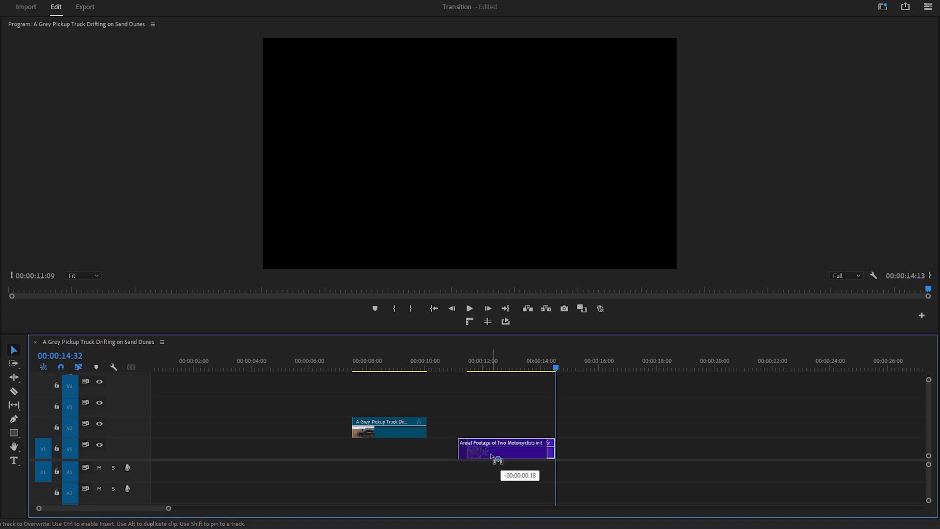
drag(506, 448, 471, 449)
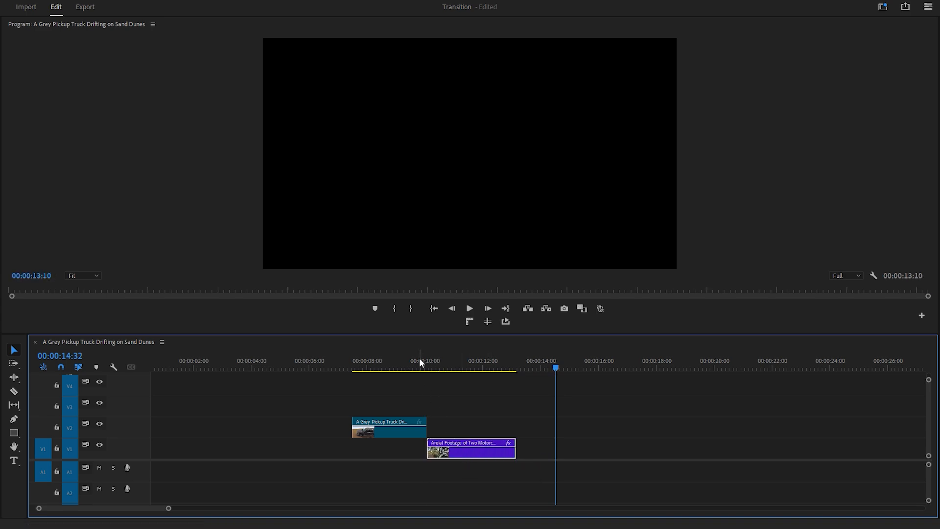
click(427, 371)
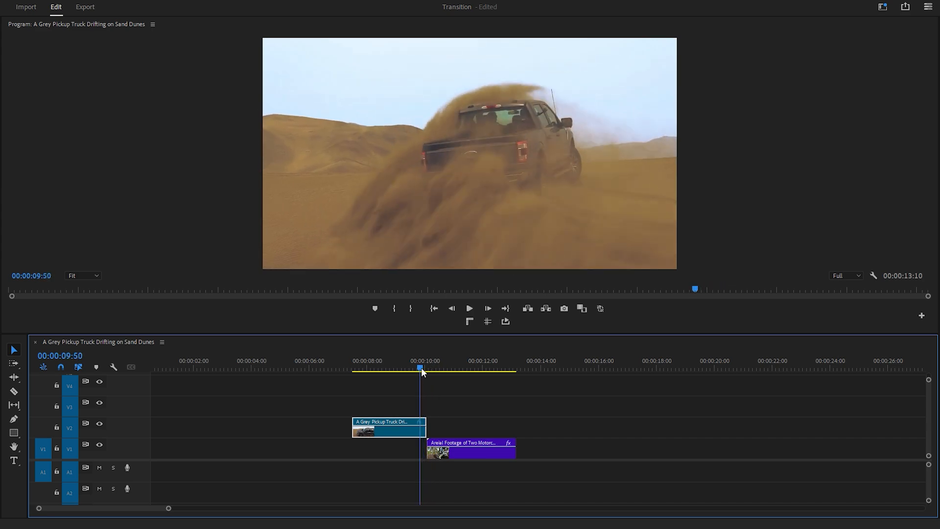
mouse_move(444, 127)
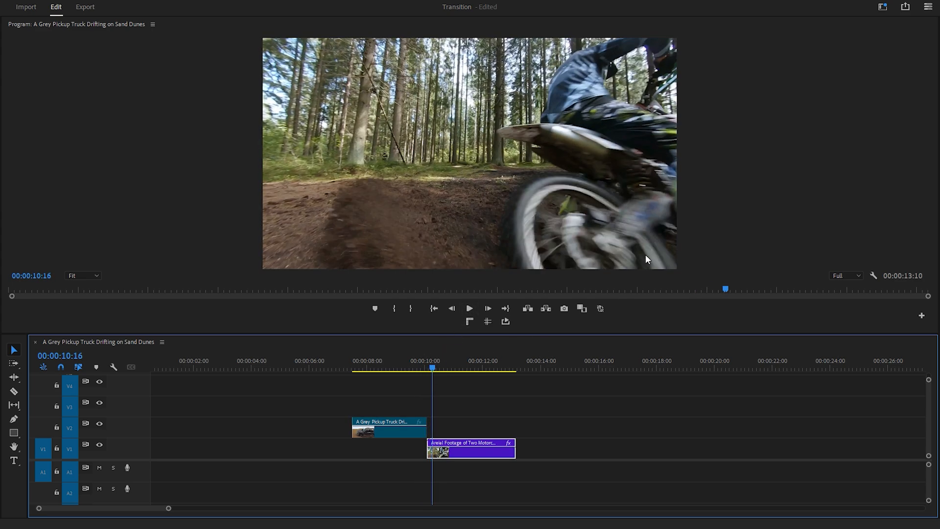
mouse_move(595, 222)
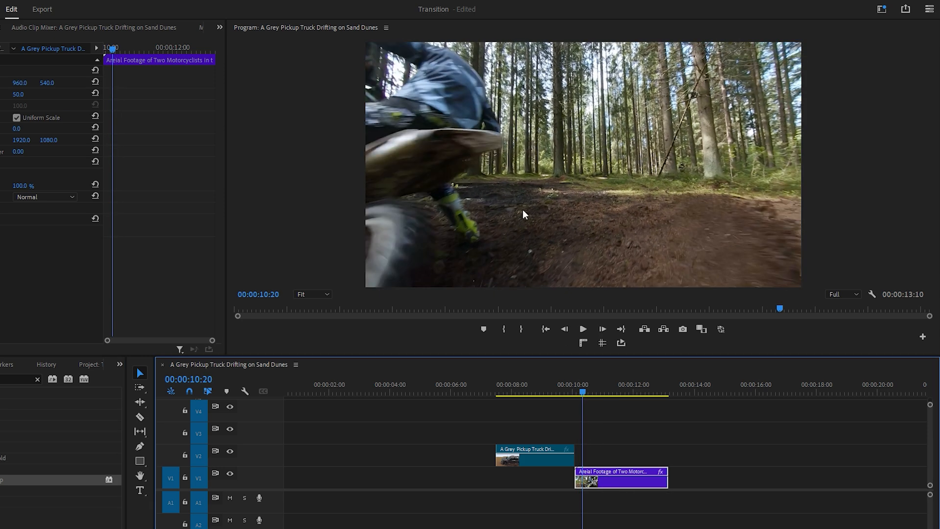
Select the motorbike clip on V1 to drag it into overlap with the truck clip's end
click(551, 395)
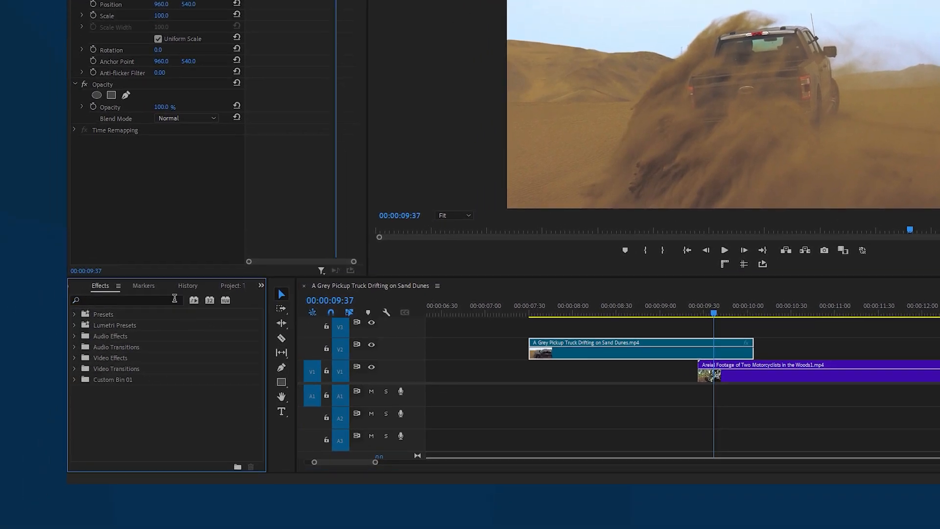
Search the Effects library for 'gradie' to find the Gradient Wipe effect
text(gradie)
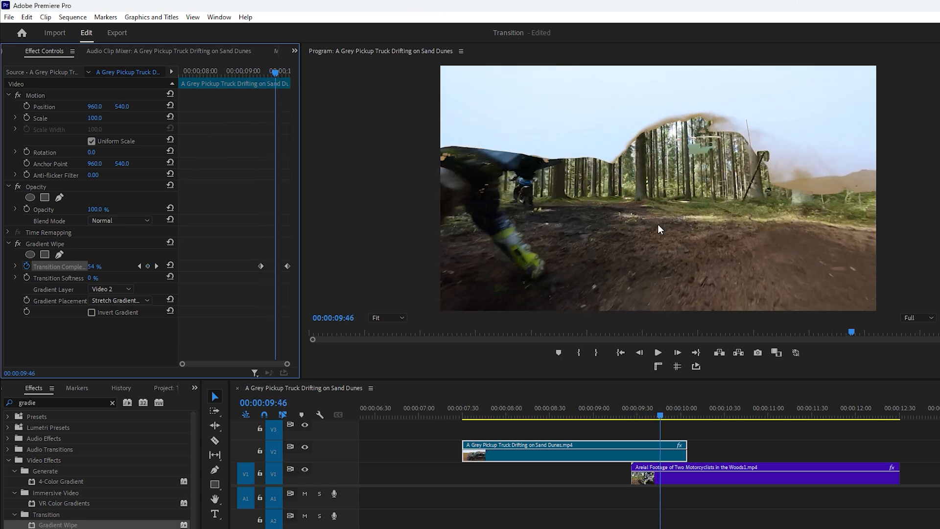
mouse_move(546, 148)
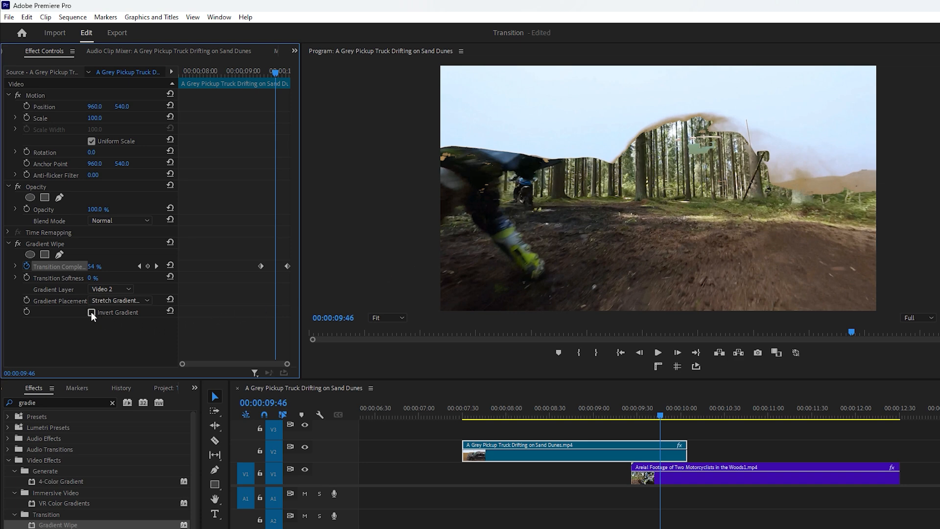
Enable Invert Gradient on the truck clip's Gradient Wipe
click(91, 312)
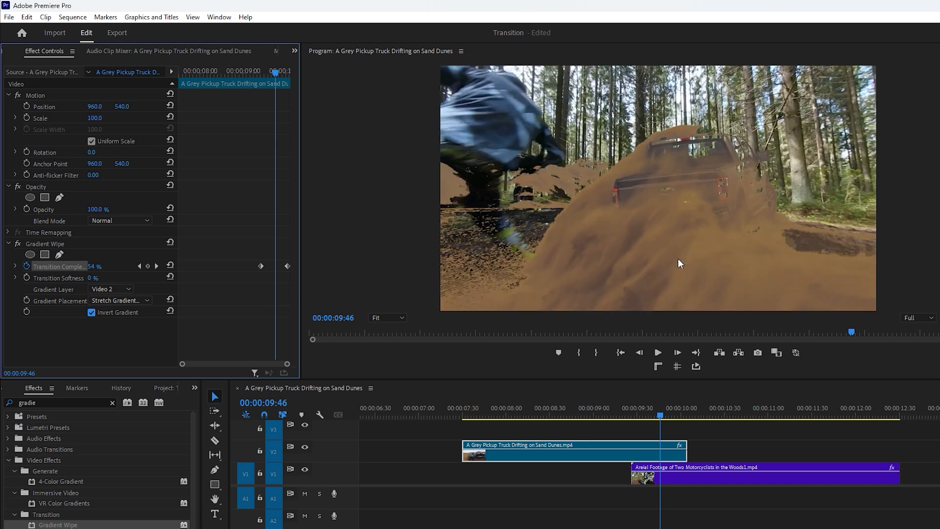
mouse_move(655, 144)
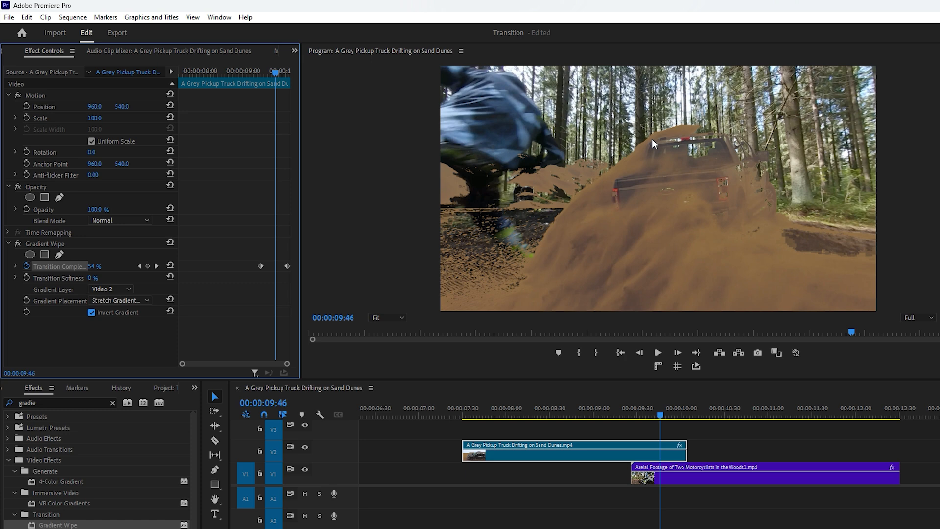
mouse_move(570, 204)
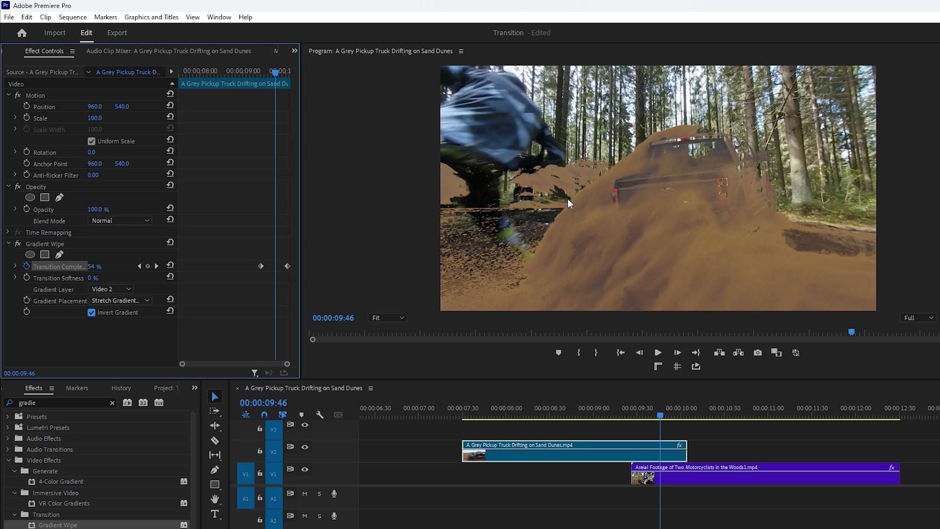
mouse_move(186, 307)
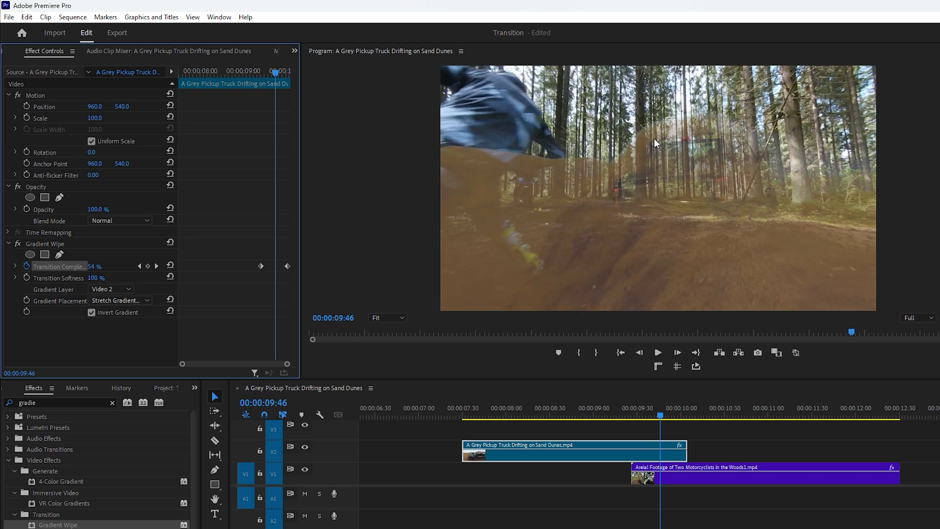
mouse_move(658, 312)
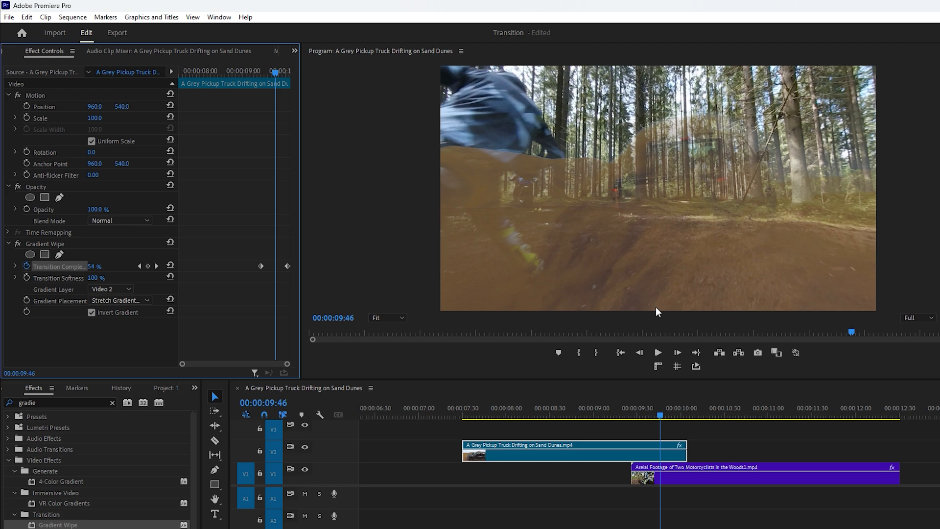
click(630, 423)
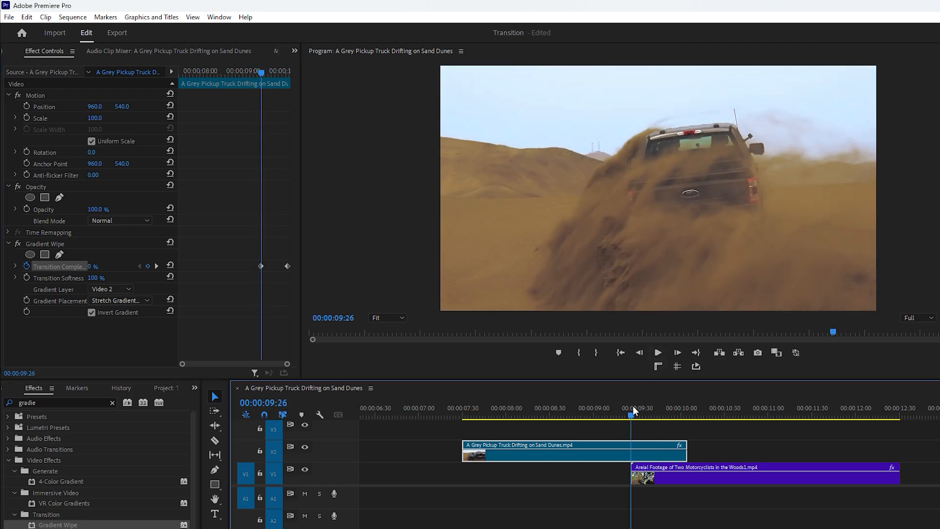
drag(630, 415, 670, 416)
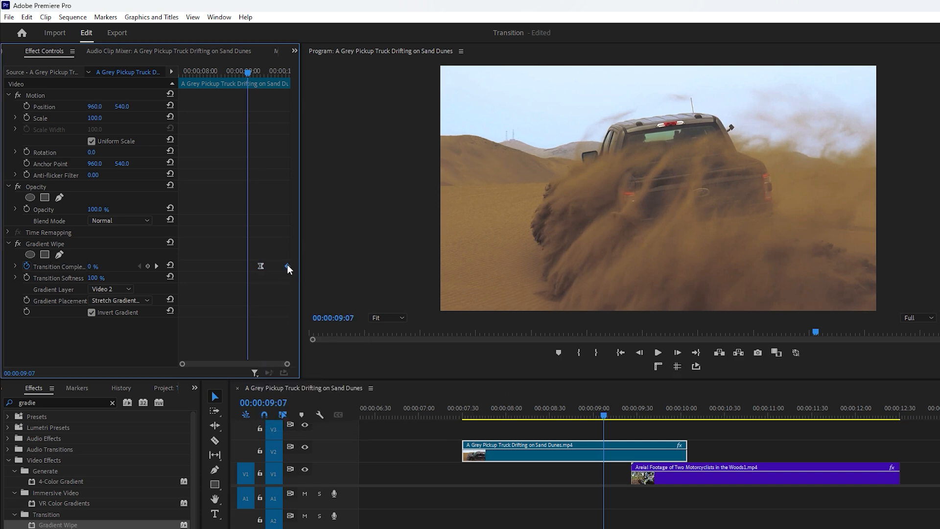
mouse_move(329, 427)
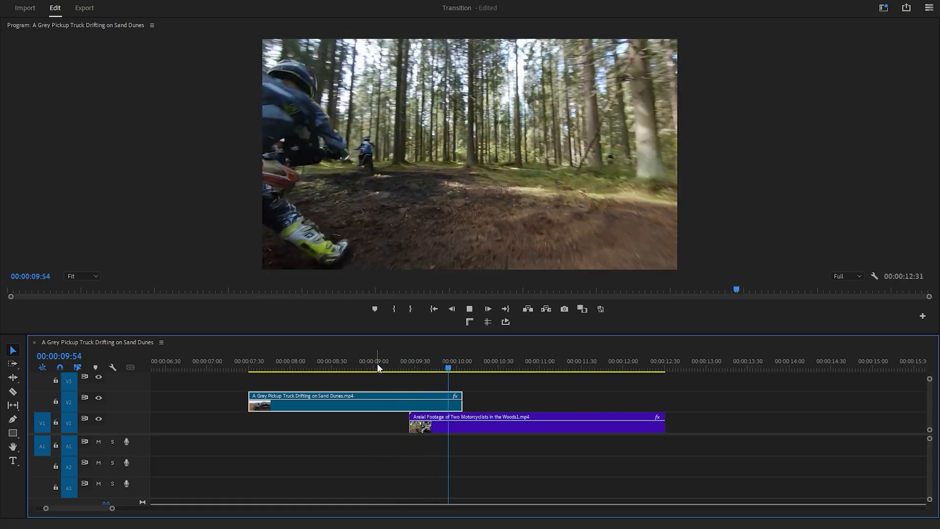
click(398, 367)
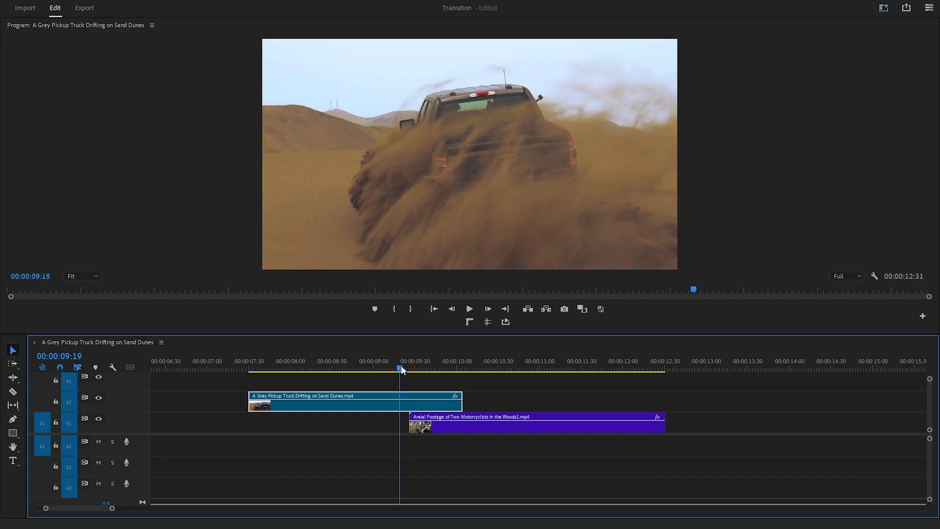
click(439, 369)
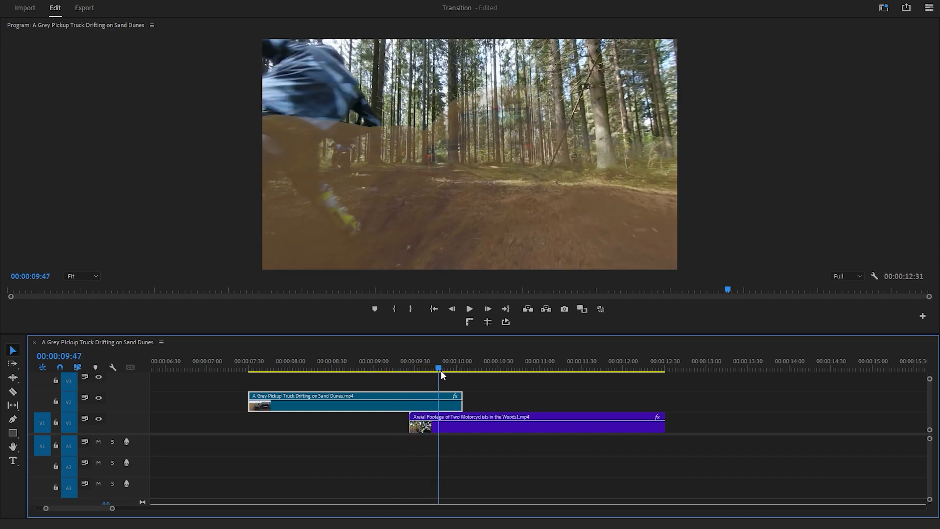
click(477, 370)
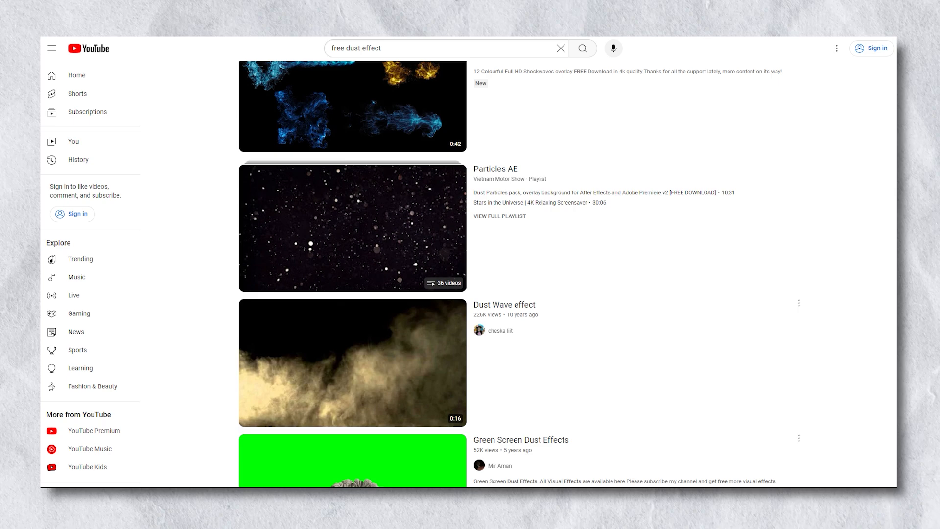
scroll(down, 3)
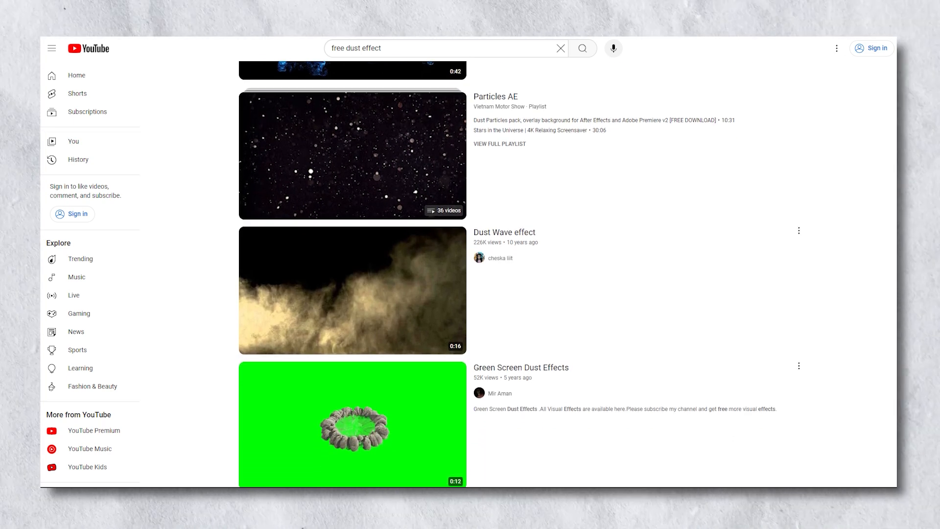
scroll(down, 3)
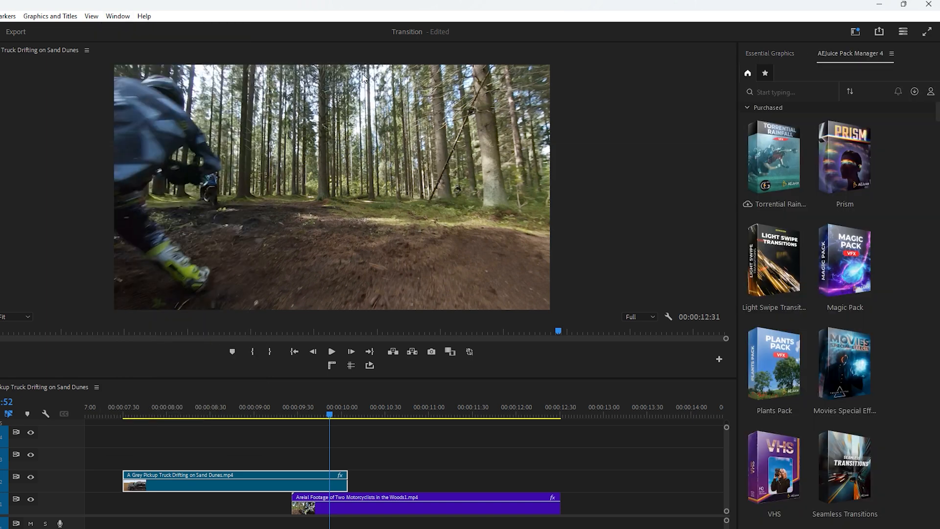
Search 'bi', open the Big Impact pack and browse one of its category folders
text(bi)
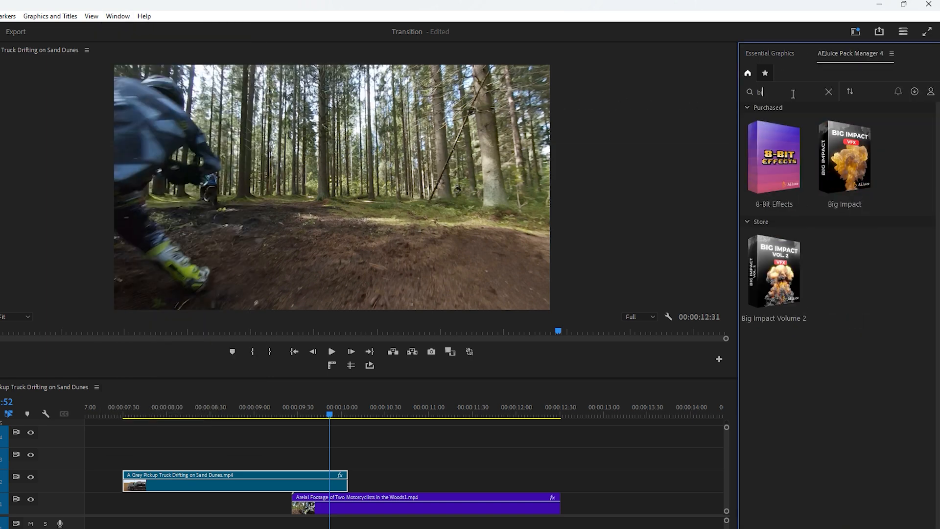
click(844, 157)
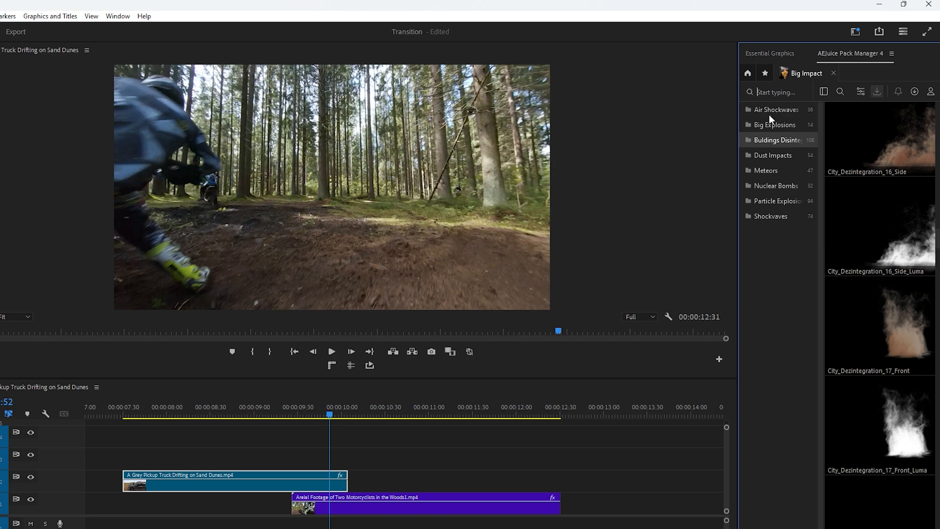
click(775, 140)
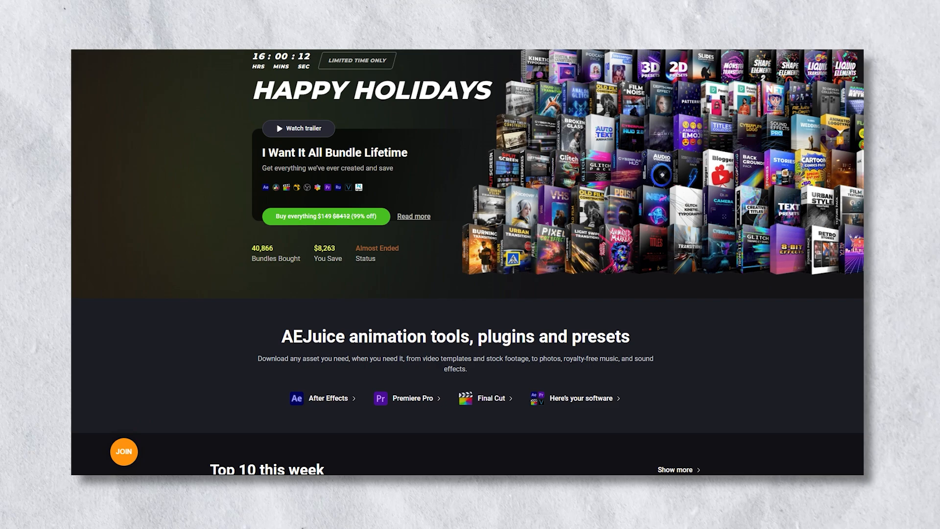
scroll(down, 3)
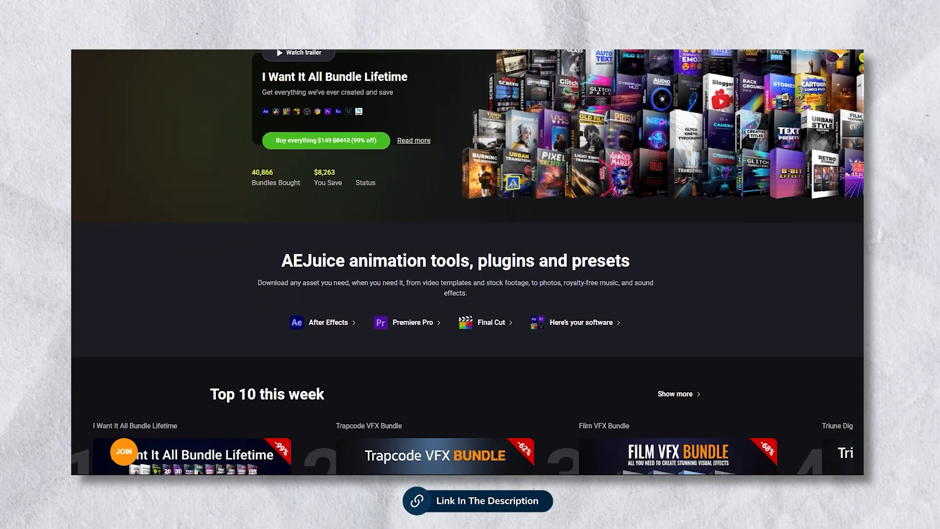
scroll(down, 3)
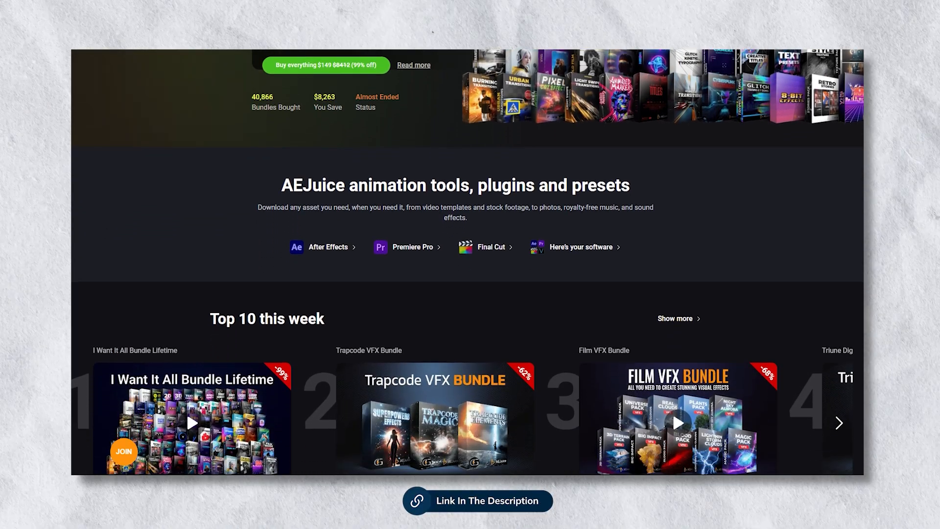
scroll(down, 3)
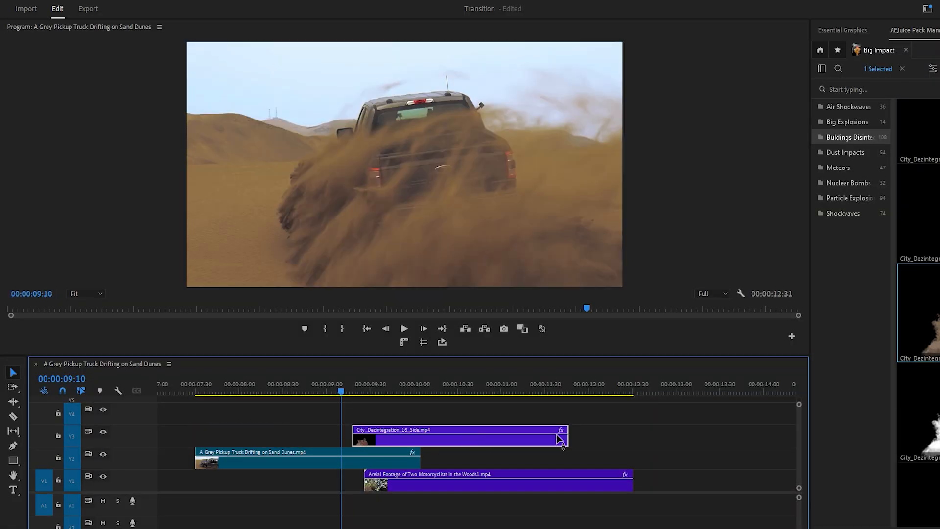
Trim the dust clip's end edge so it finishes sooner over the truck clip
drag(559, 435, 432, 435)
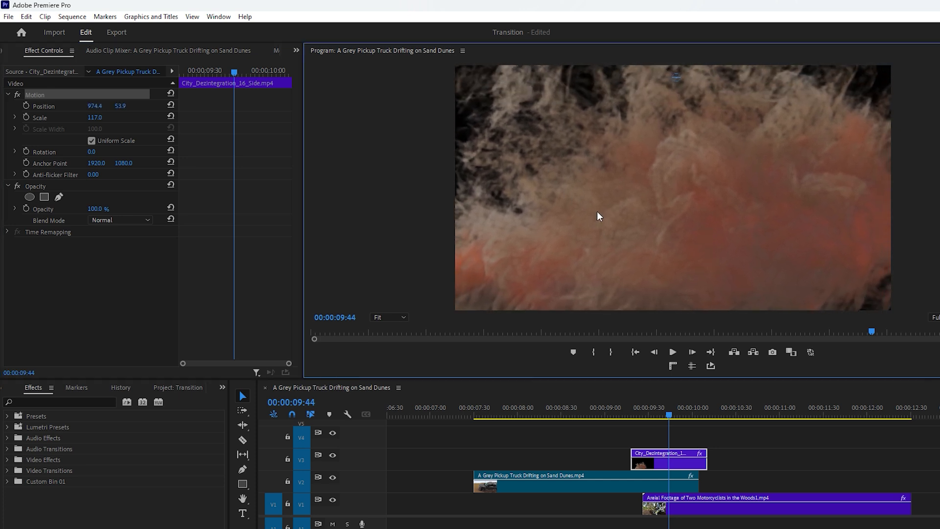
Set the dust clip's Opacity blend mode to Screen
click(141, 219)
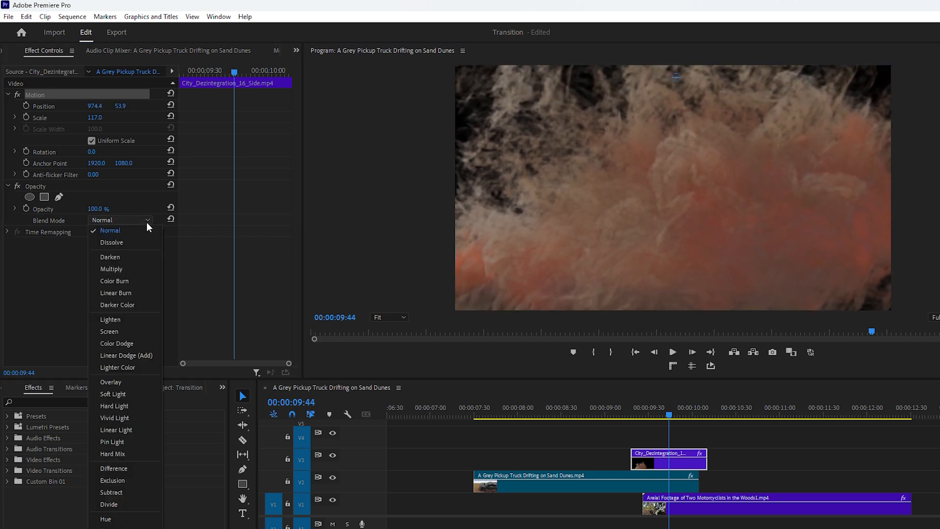
click(110, 331)
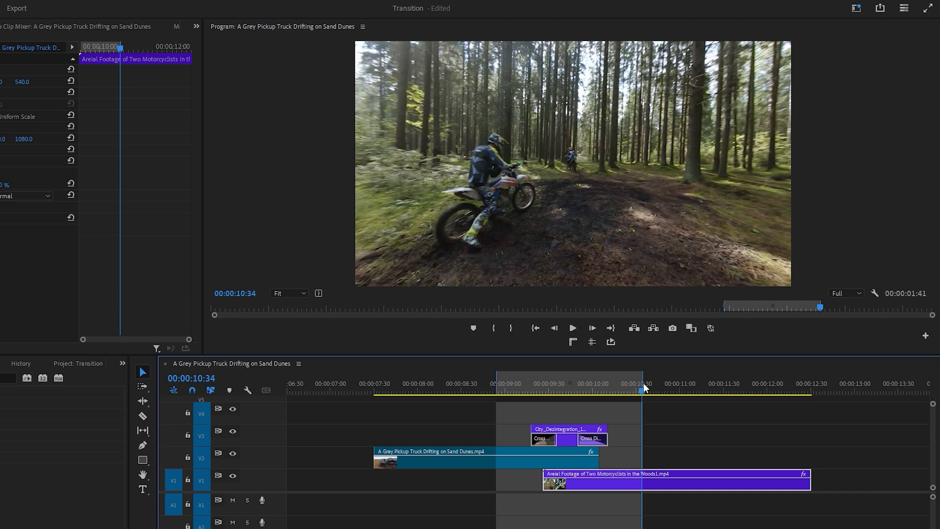
mouse_move(610, 342)
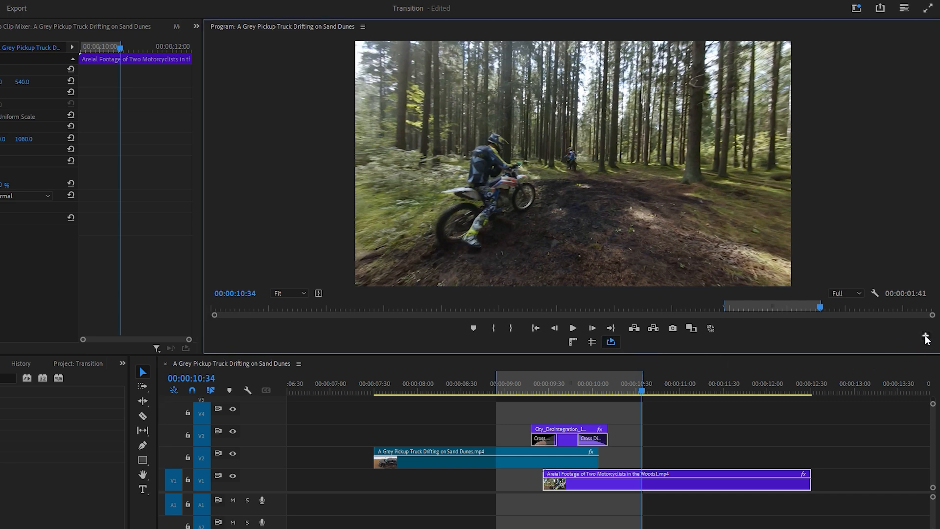
click(925, 331)
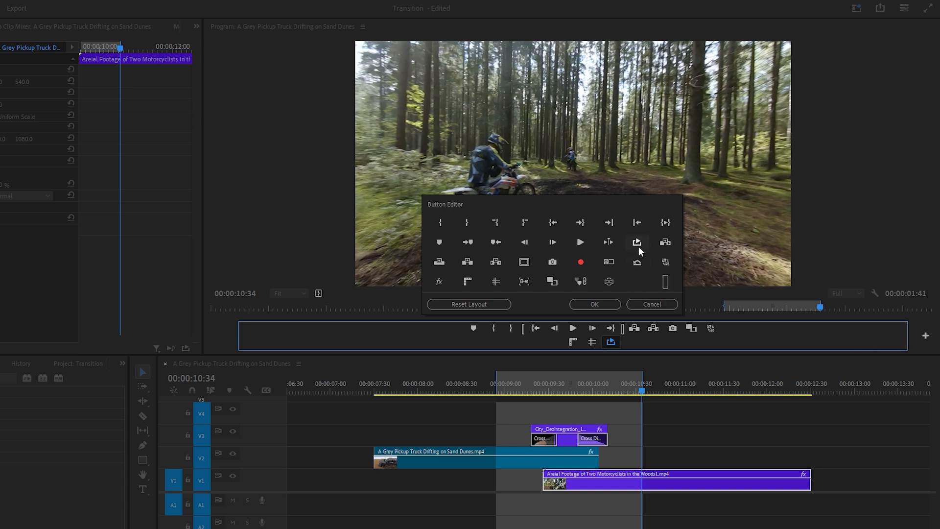
mouse_move(627, 349)
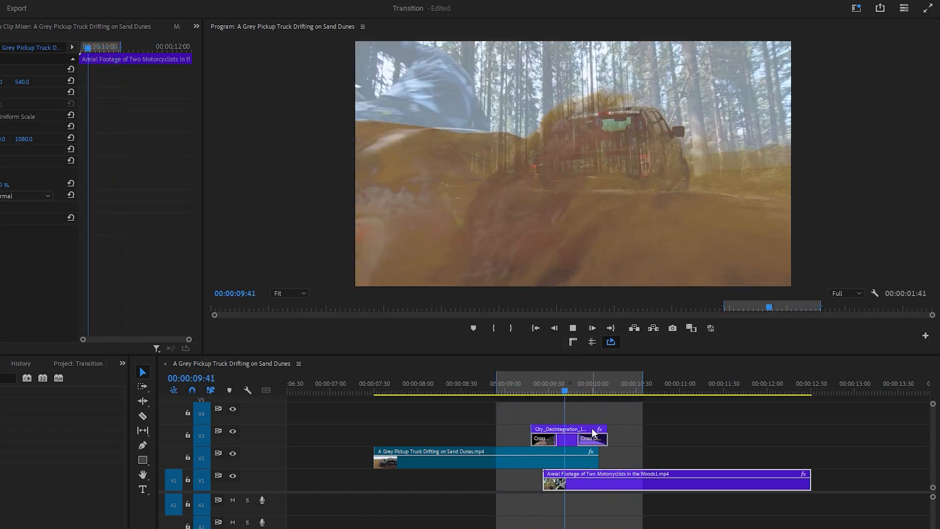
Select the dust overlay clip during preview and bring up the time ruler's marker menu
click(592, 394)
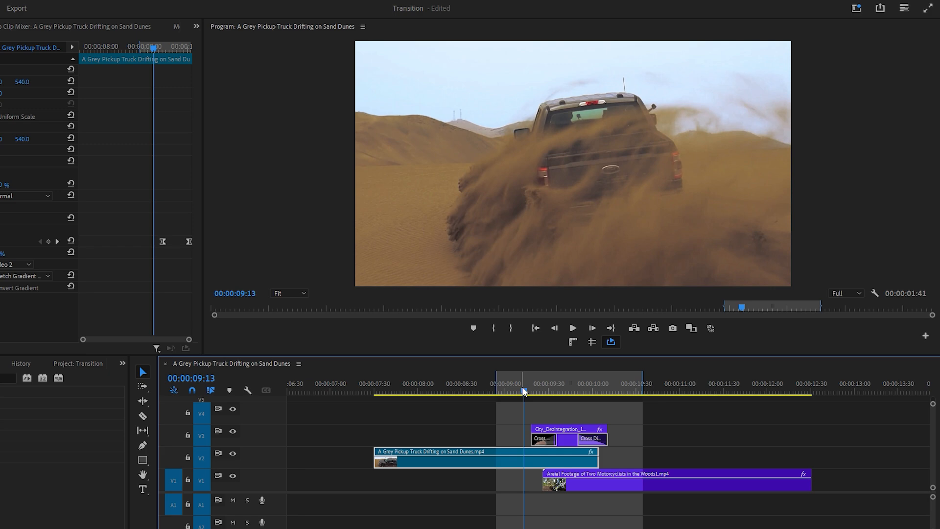
right_click(523, 390)
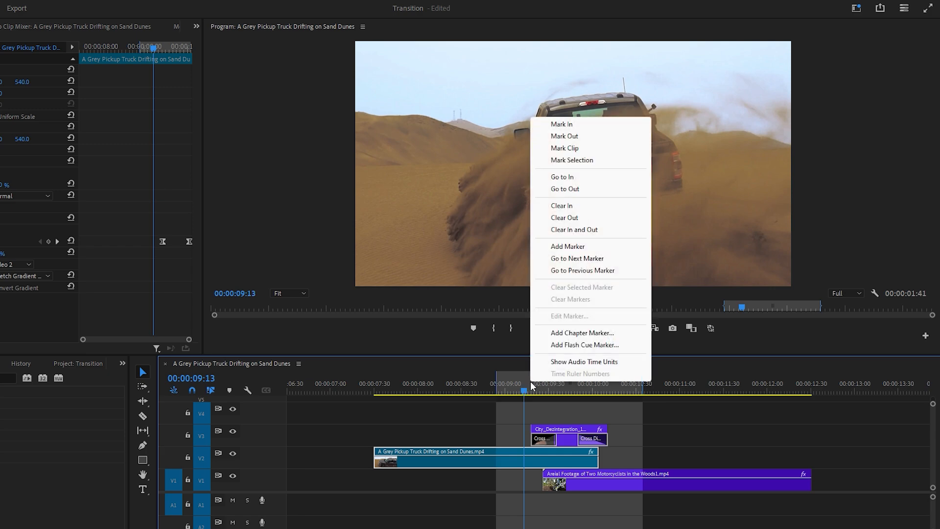